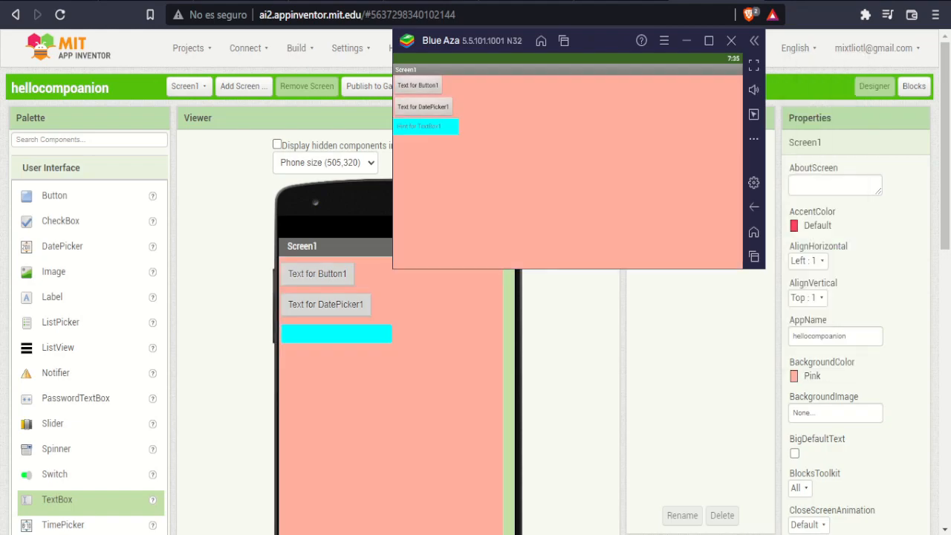
Step: Submit the Google account password on the Welcome page to finish signing in
scroll(down, 3)
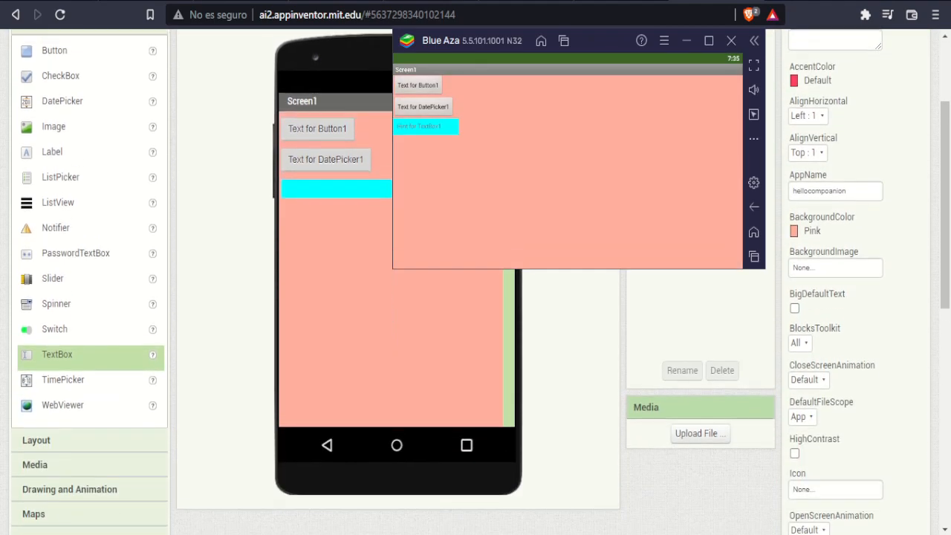
scroll(down, 3)
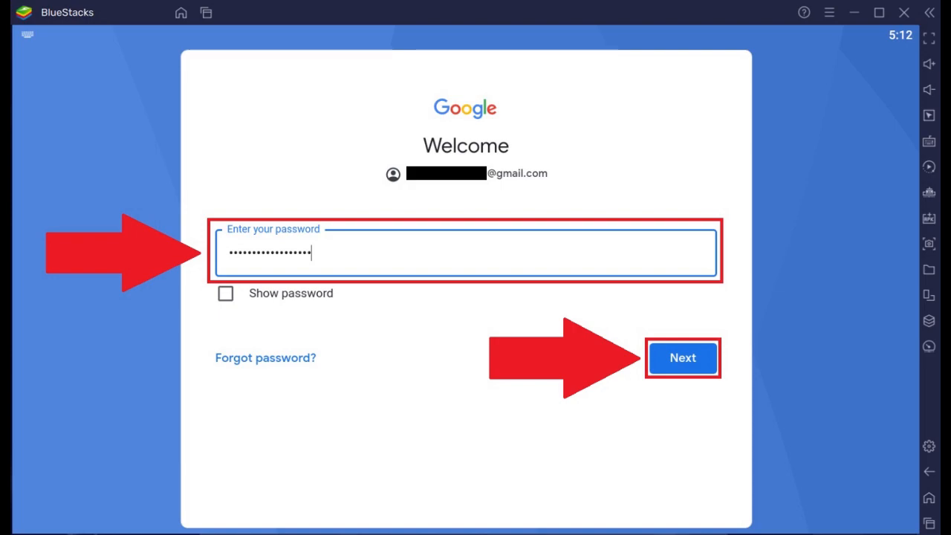
click(681, 357)
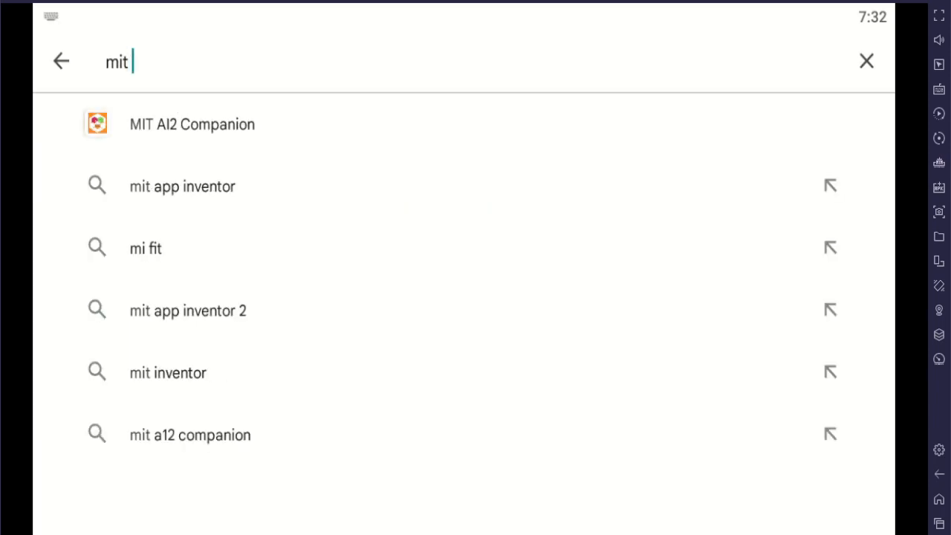
Step: Start installing MIT AI2 Companion from its store listing found by searching 'mit'
click(191, 125)
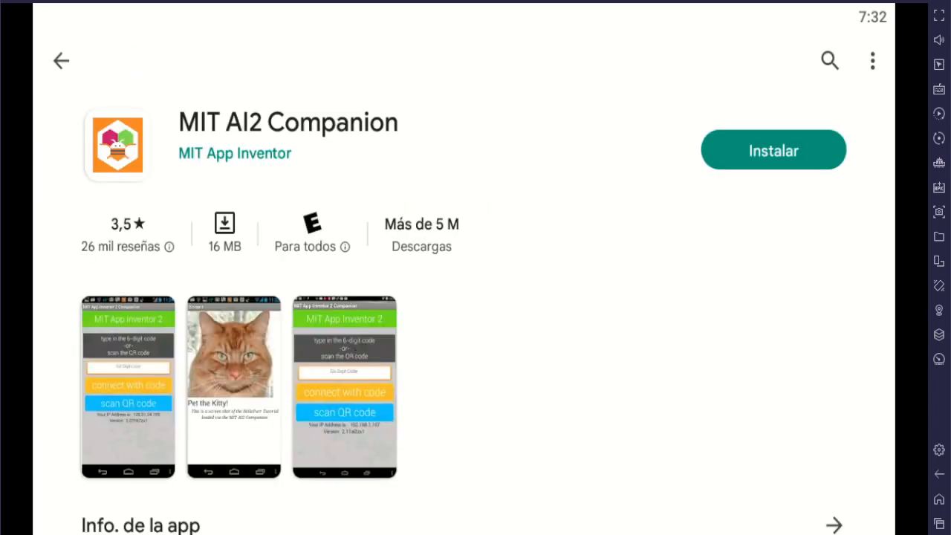
click(773, 148)
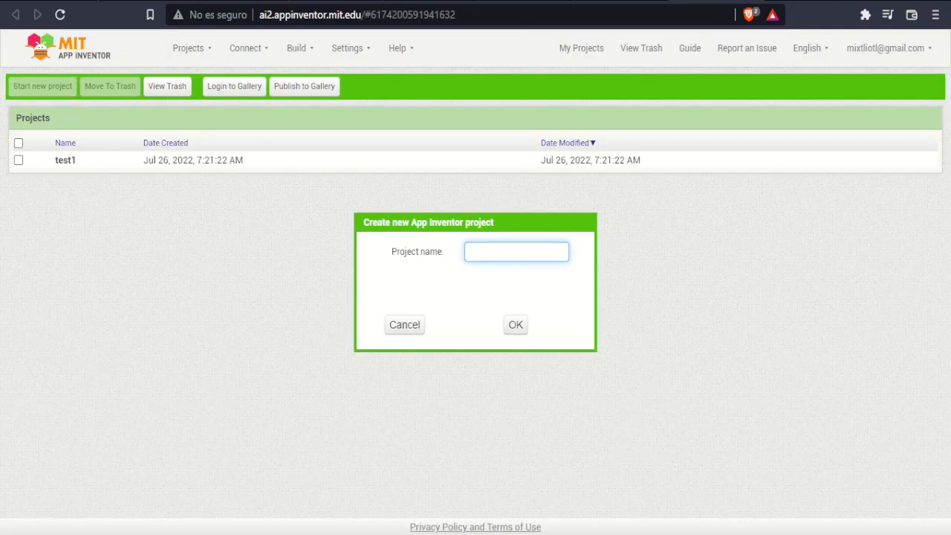
Step: Name the new project 'holac' and request a connection via Connect > AI Companion
text(holac)
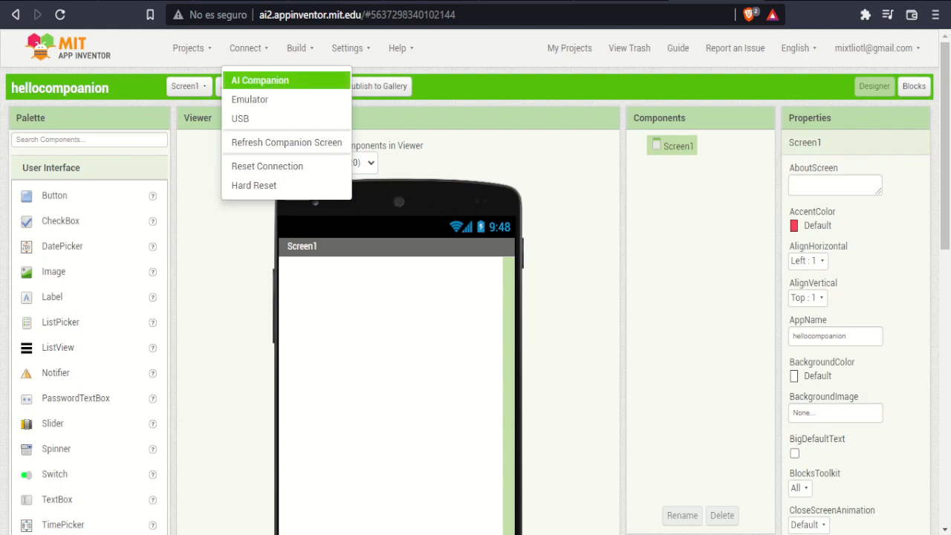
click(259, 80)
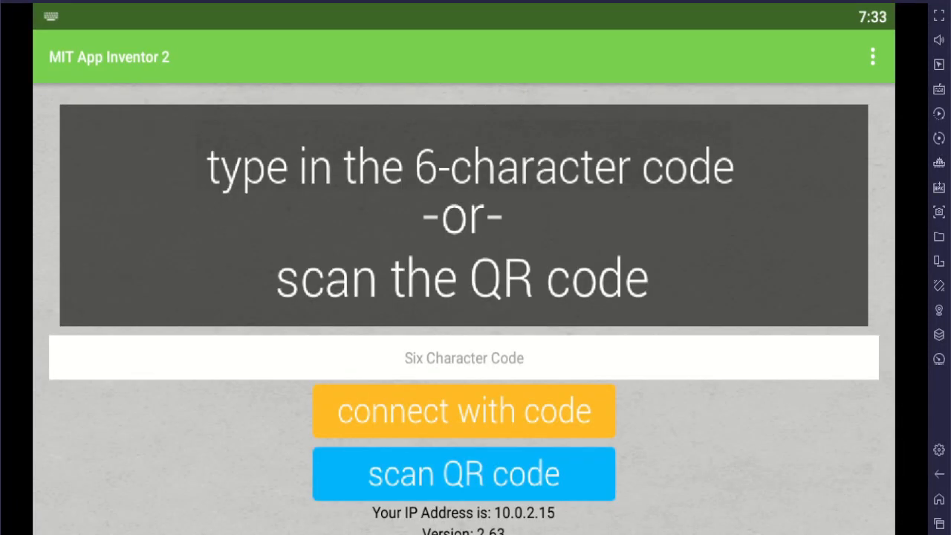
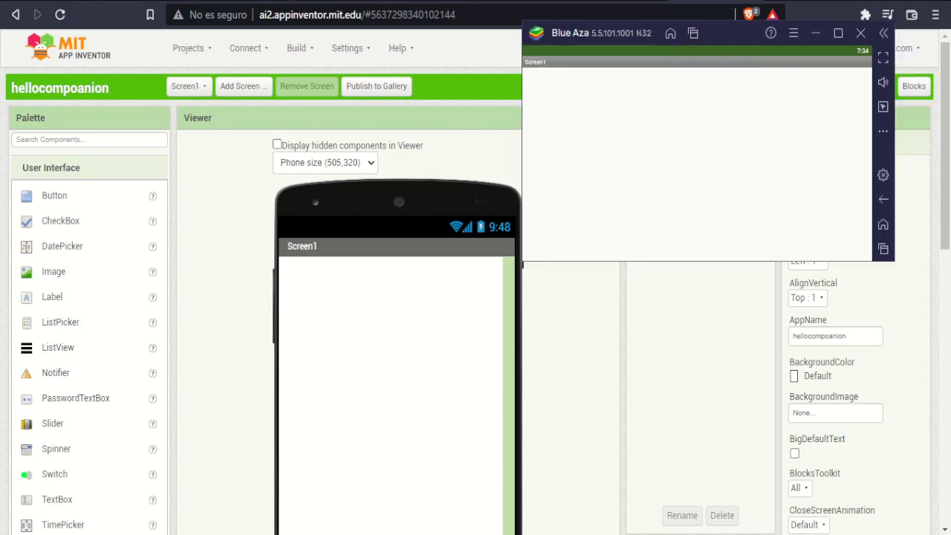
Step: Add a Button and DatePicker to Screen1 and set its BackgroundColor to Pink
drag(54, 196, 318, 274)
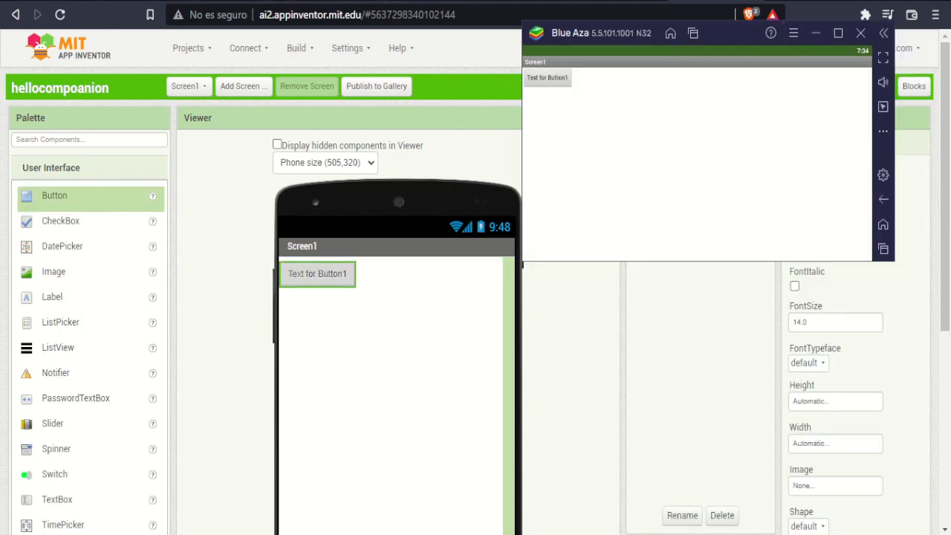
drag(62, 246, 375, 295)
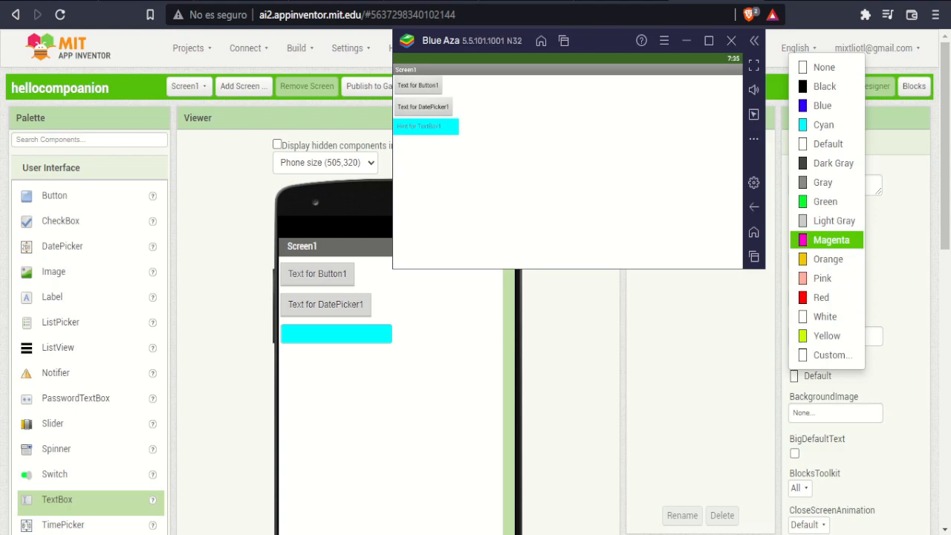
click(823, 278)
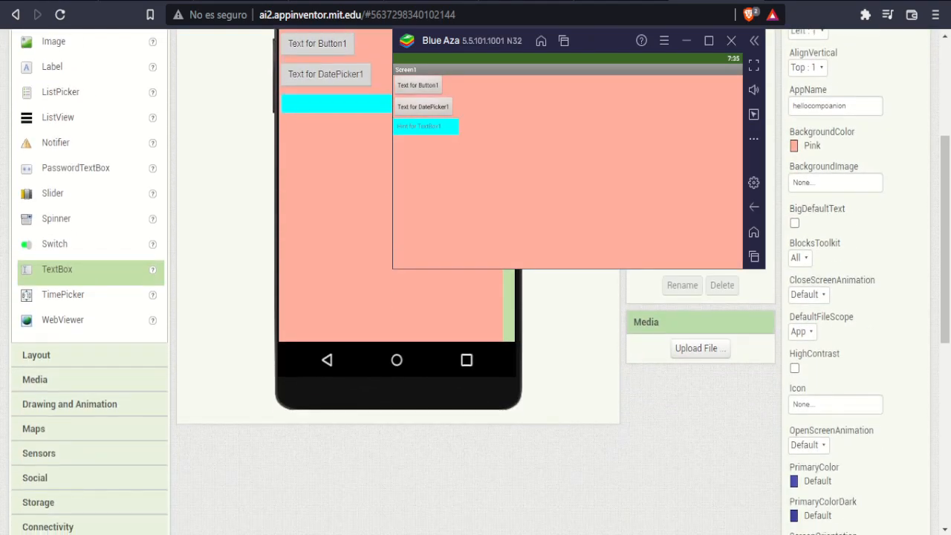